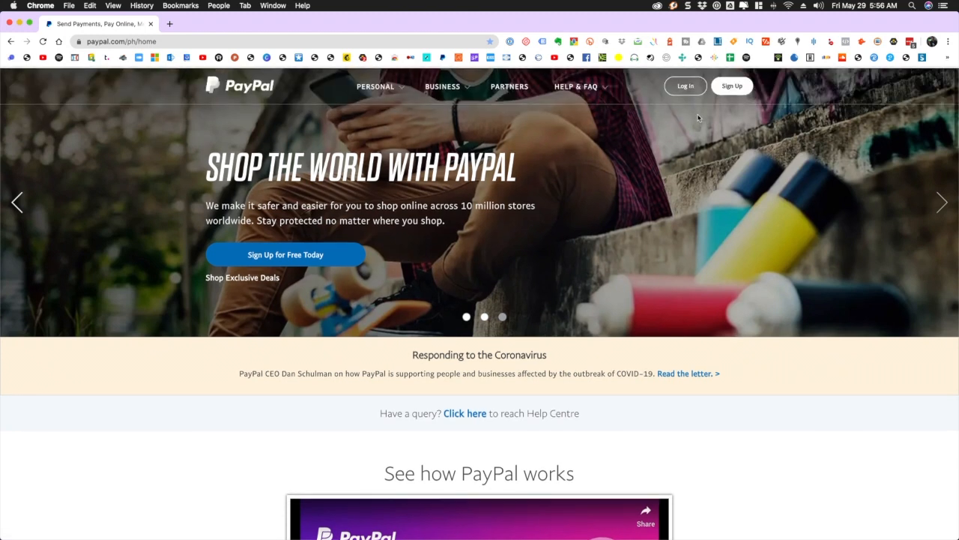
pyautogui.moveTo(684, 85)
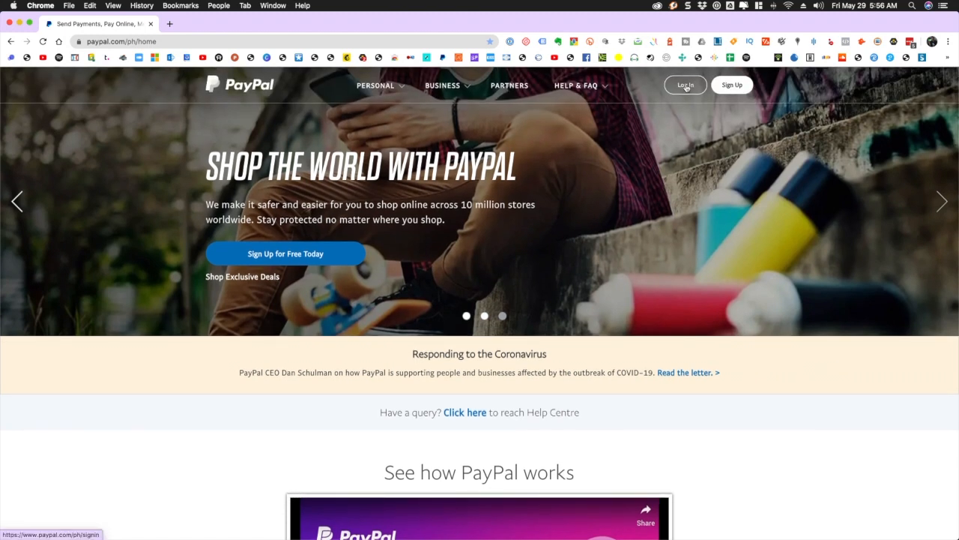
# Step: Log in to PayPal to load the account Summary dashboard with the balance overview
pyautogui.click(685, 85)
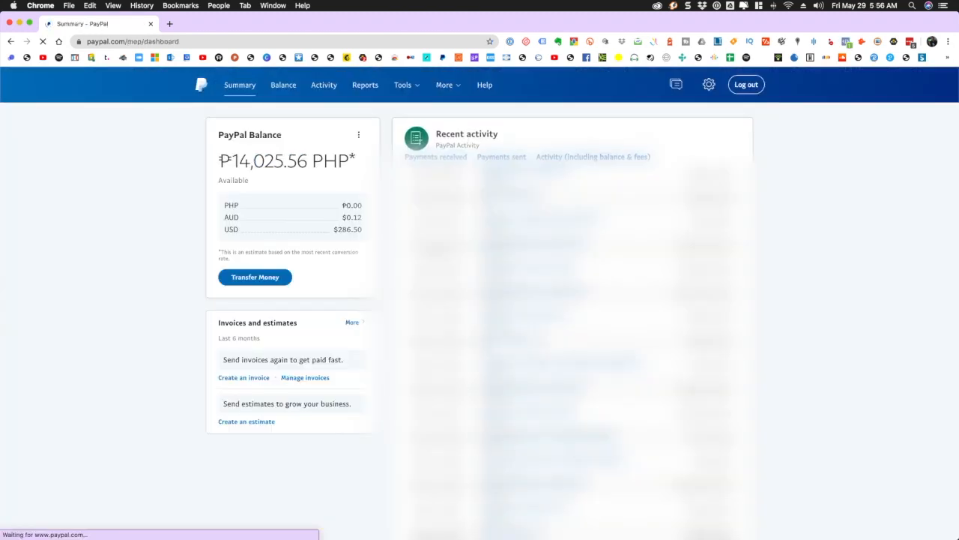